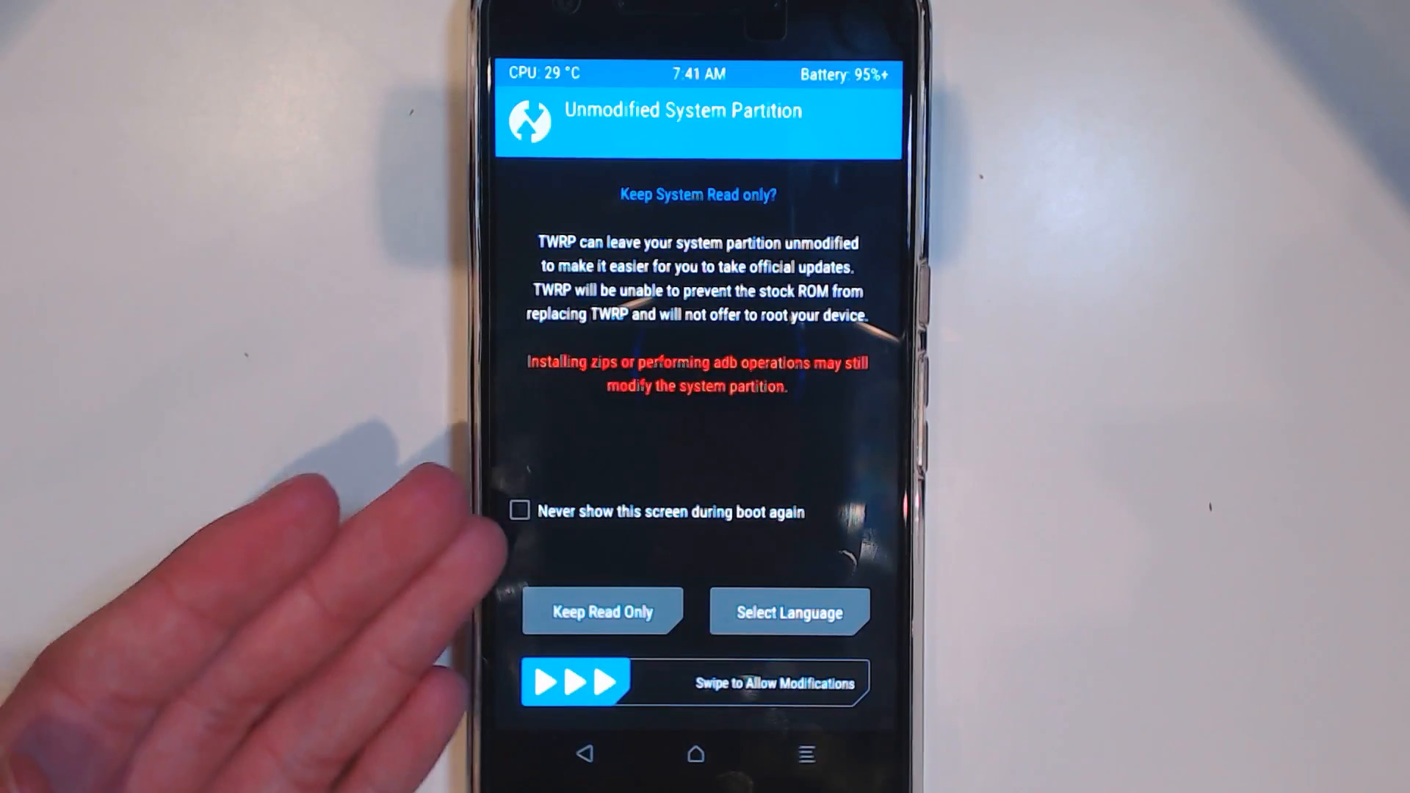
Allow system modifications, then flash Magisk-v13.3.zip from internal storage to patch the boot image.
{"action": "left_click", "coordinate": [603, 612]}
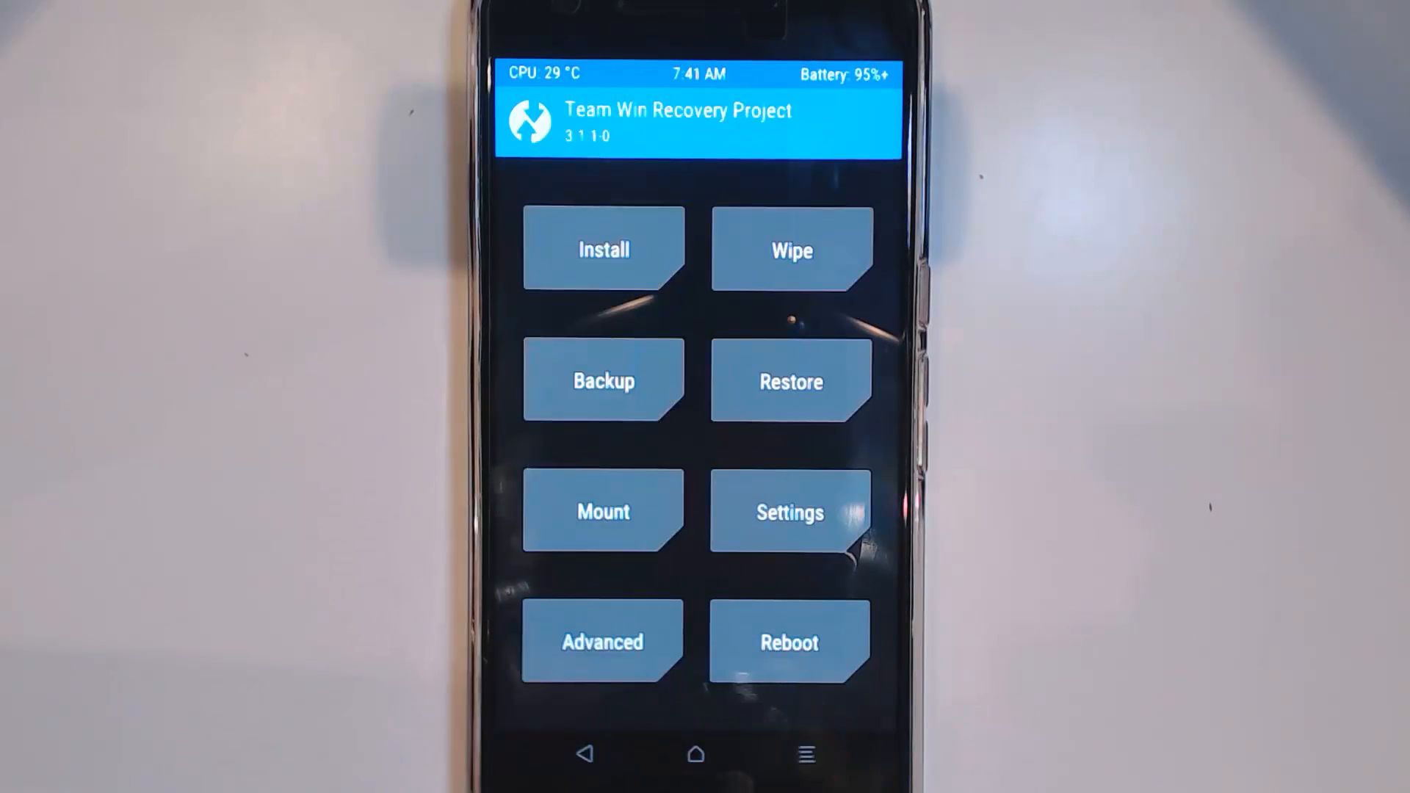
{"action": "left_click", "coordinate": [603, 249]}
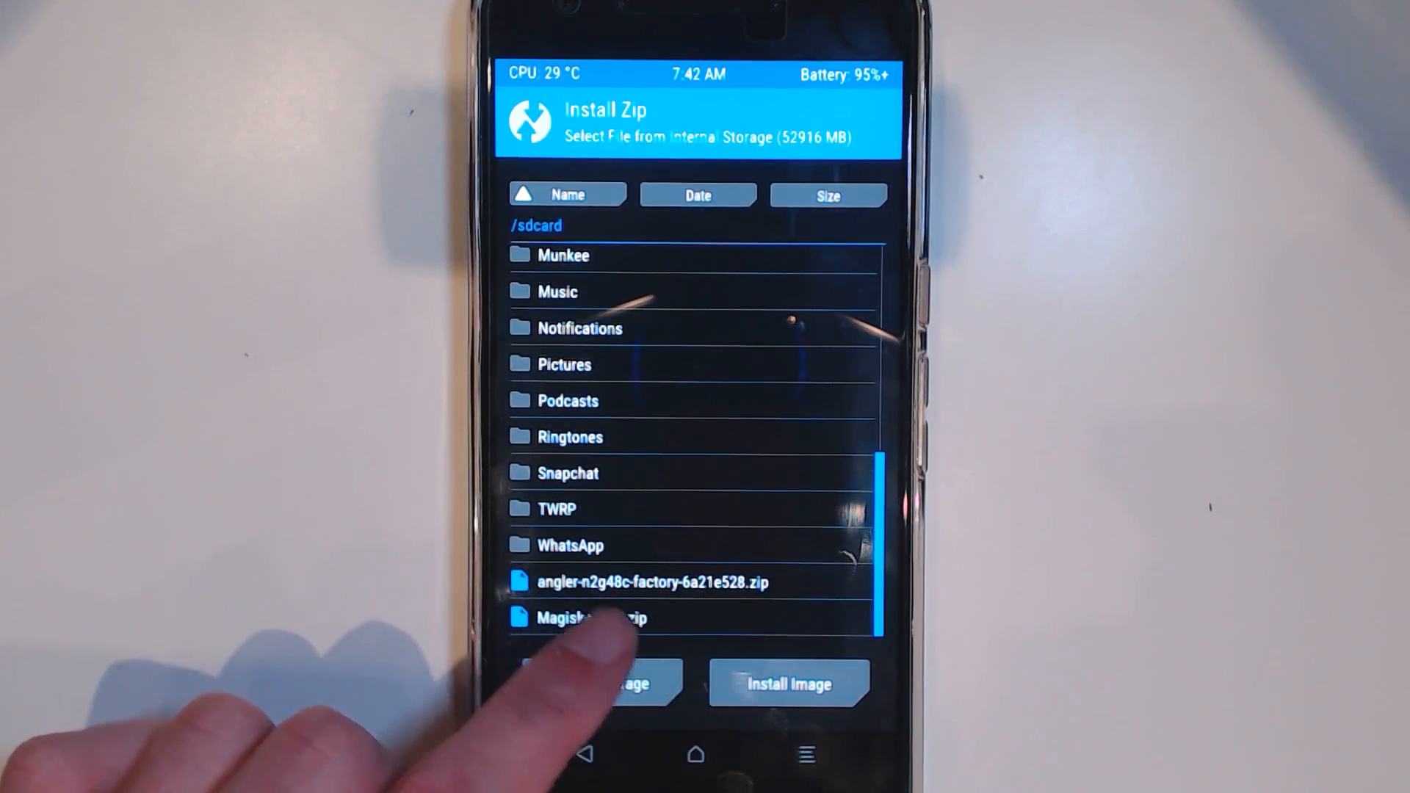
{"action": "left_click", "coordinate": [593, 617]}
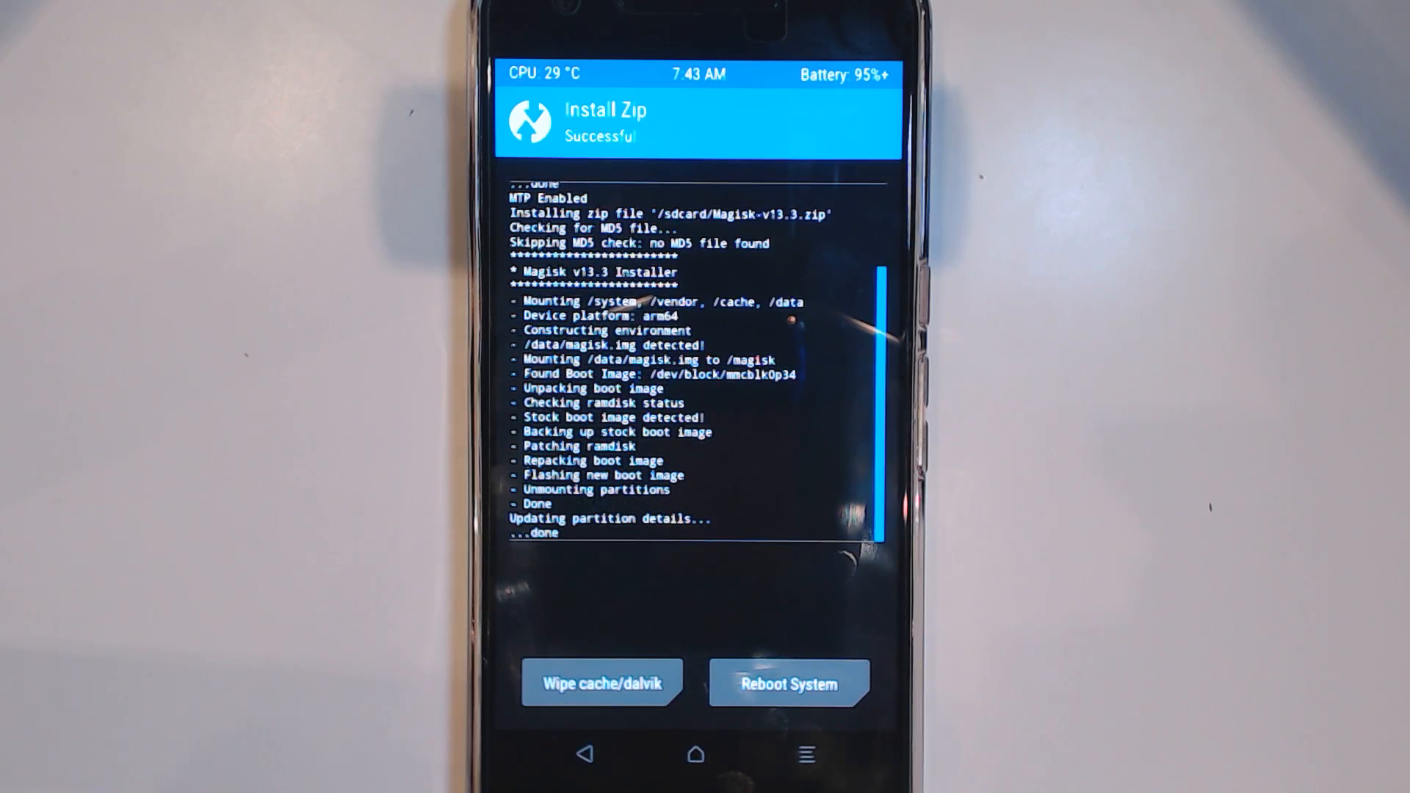
{"action": "left_click", "coordinate": [788, 684]}
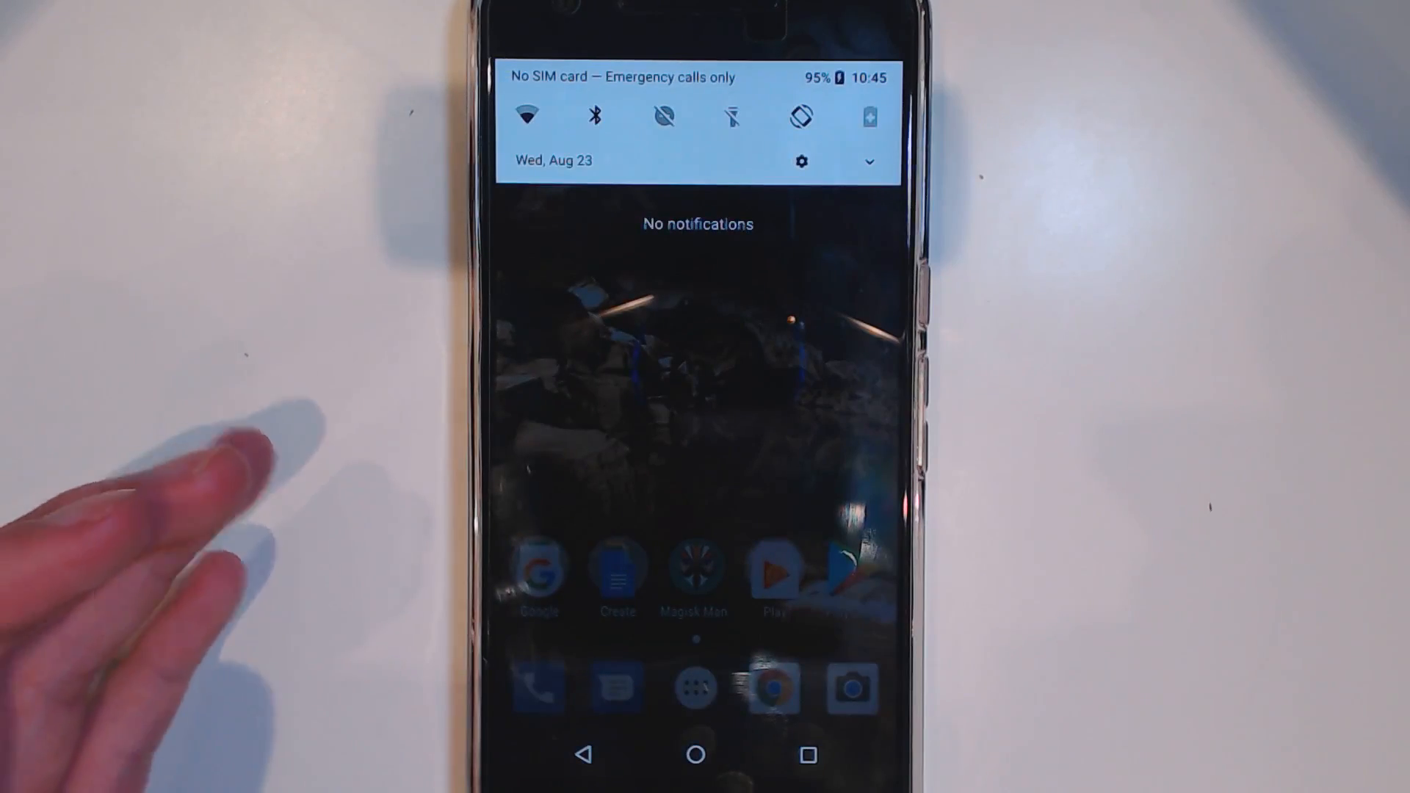
Open Settings from quick settings and scroll to the System section showing Android 8.0.0.
{"action": "left_click", "coordinate": [799, 161]}
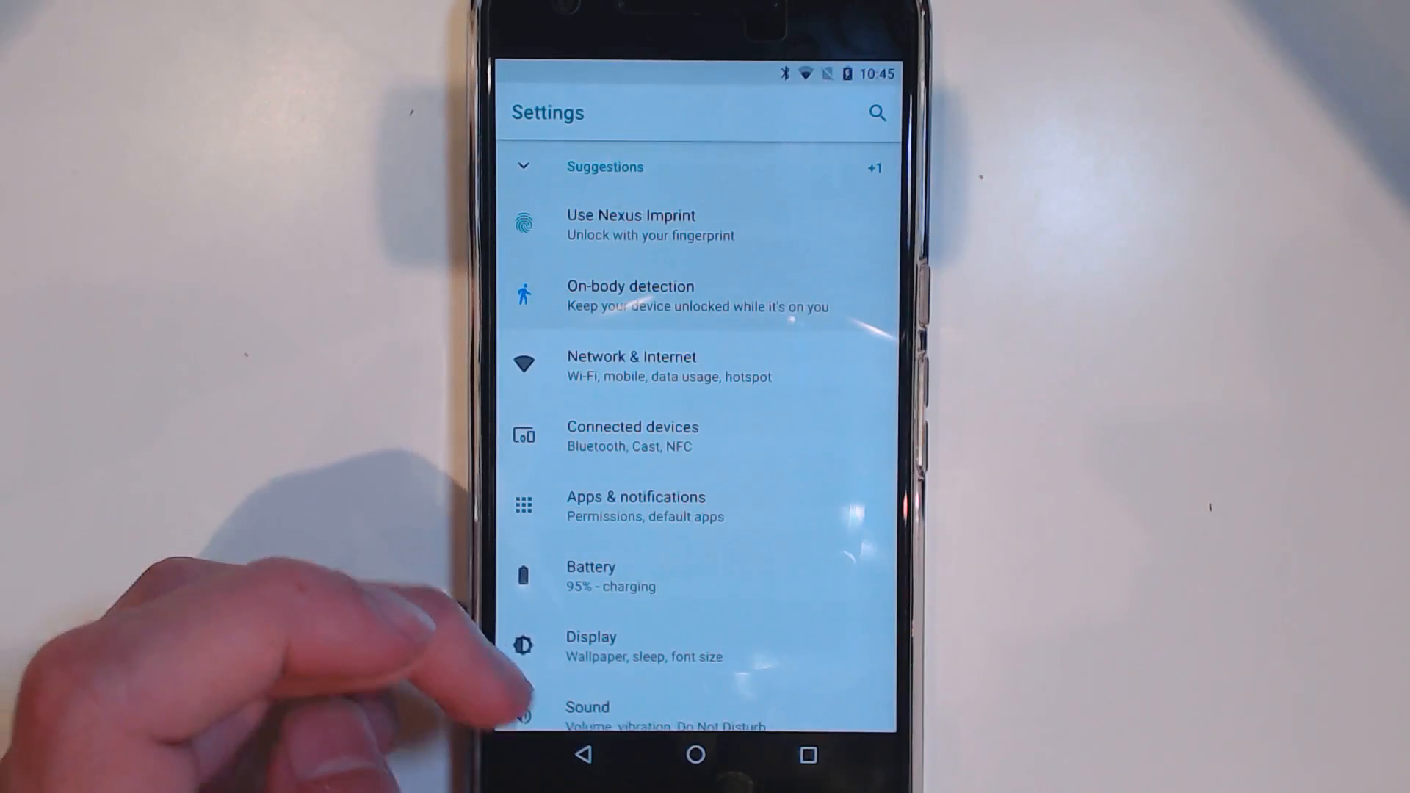
{"action": "scroll", "scroll_direction": "up", "scroll_amount": 3}
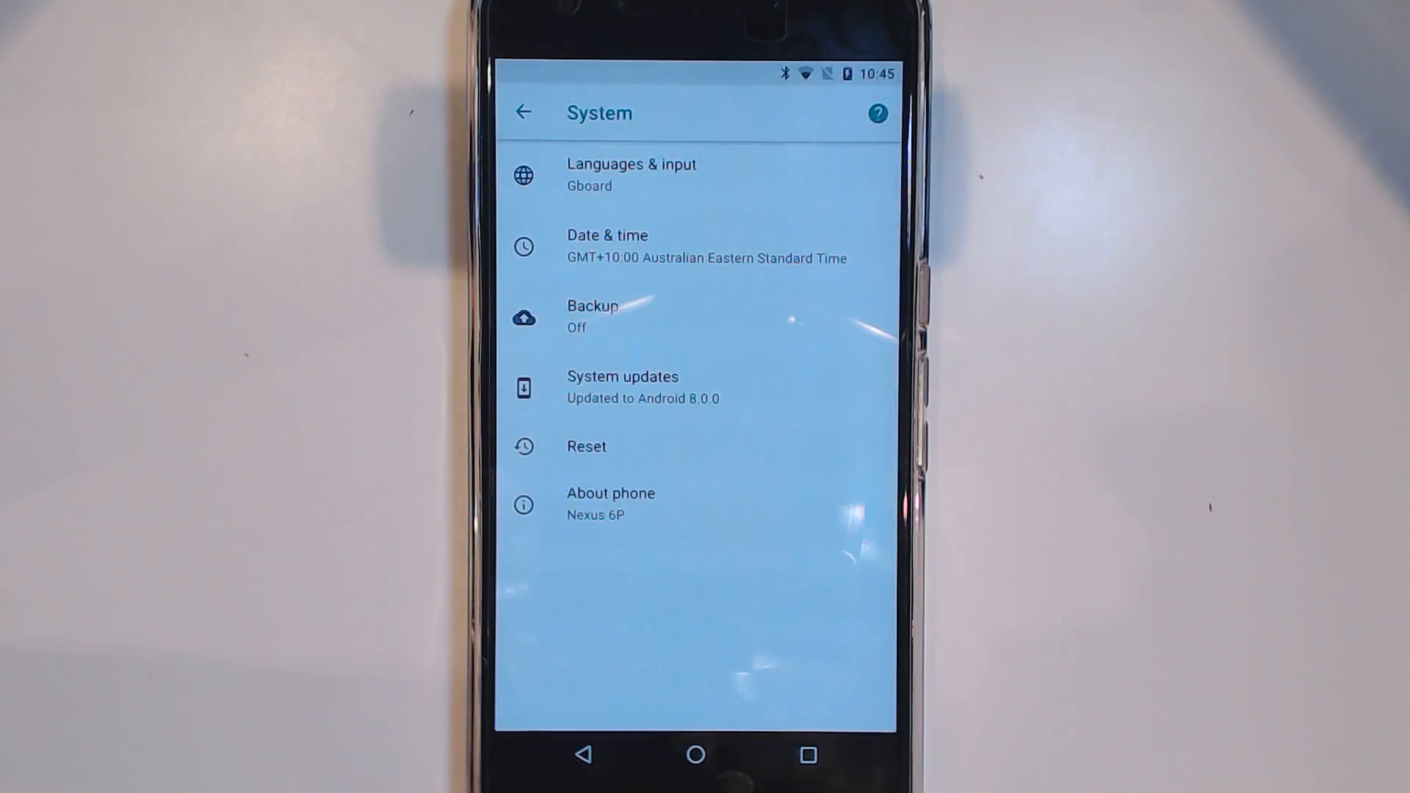
Open About phone to confirm Android 8.0.0, then trigger the Android O logo easter egg.
{"action": "left_click", "coordinate": [610, 504]}
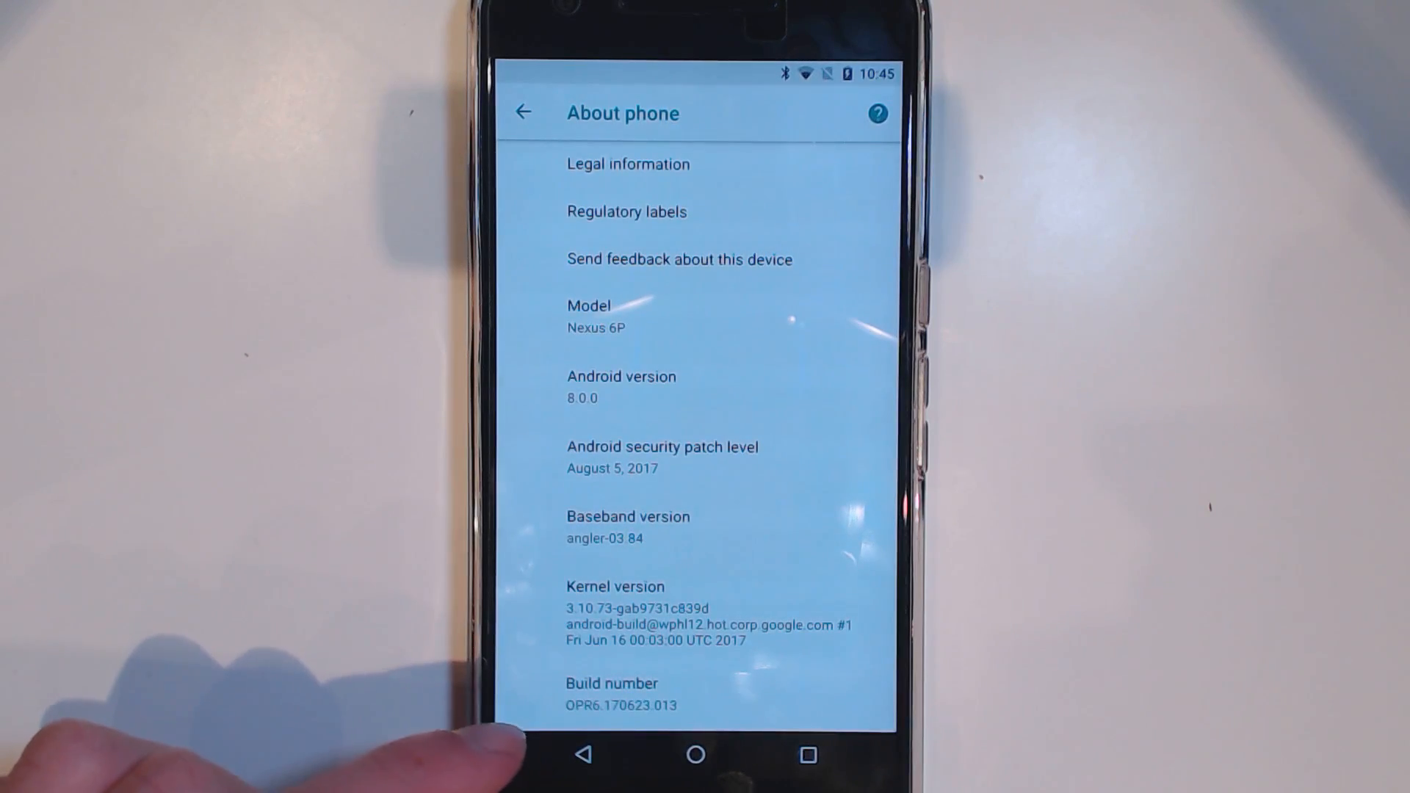
{"action": "mouse_move", "coordinate": [522, 387]}
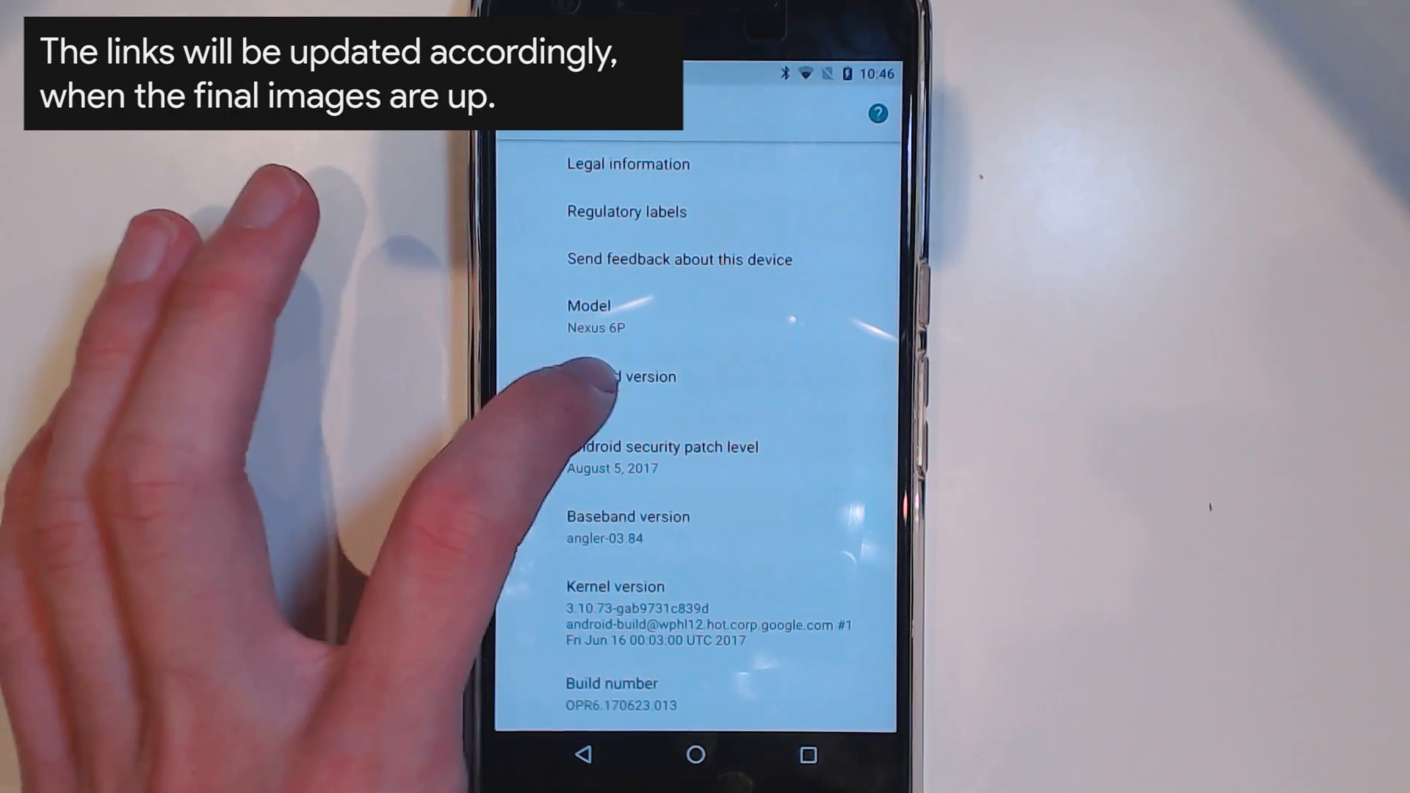
{"action": "left_click", "coordinate": [620, 377]}
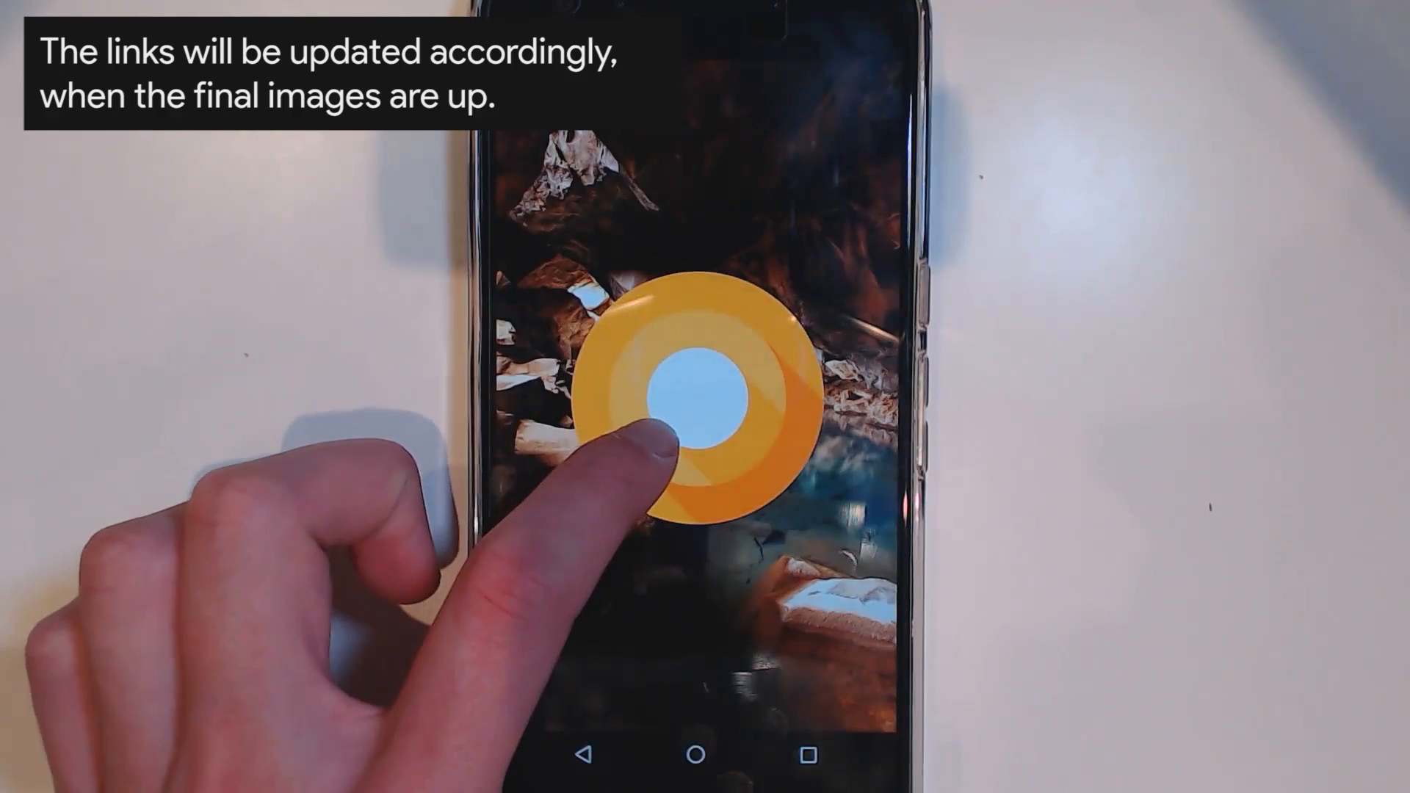